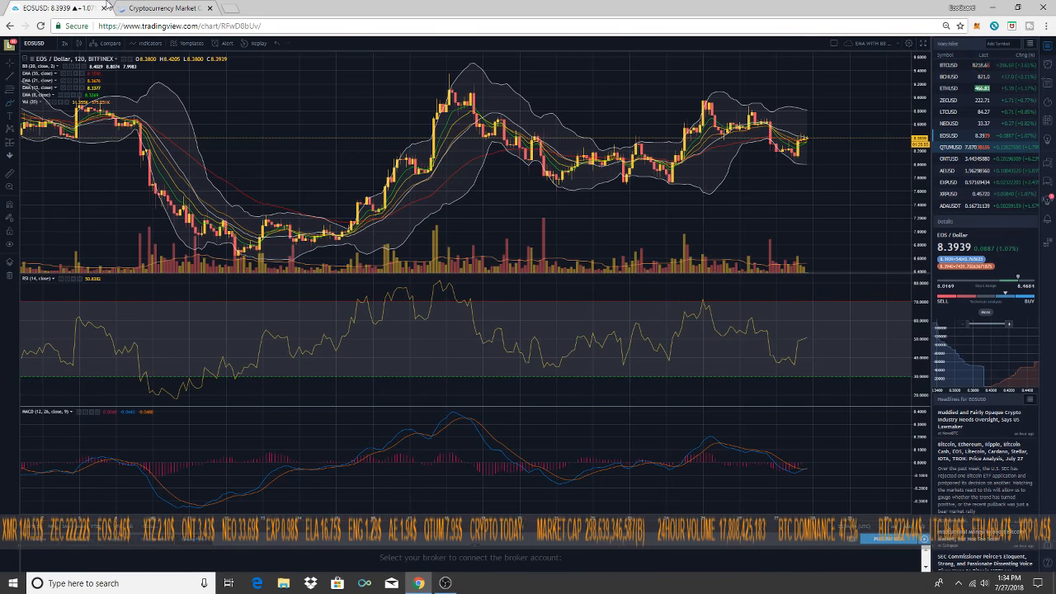
# - Bring up the time interval list on the BTC/USD chart
pyautogui.click(165, 8)
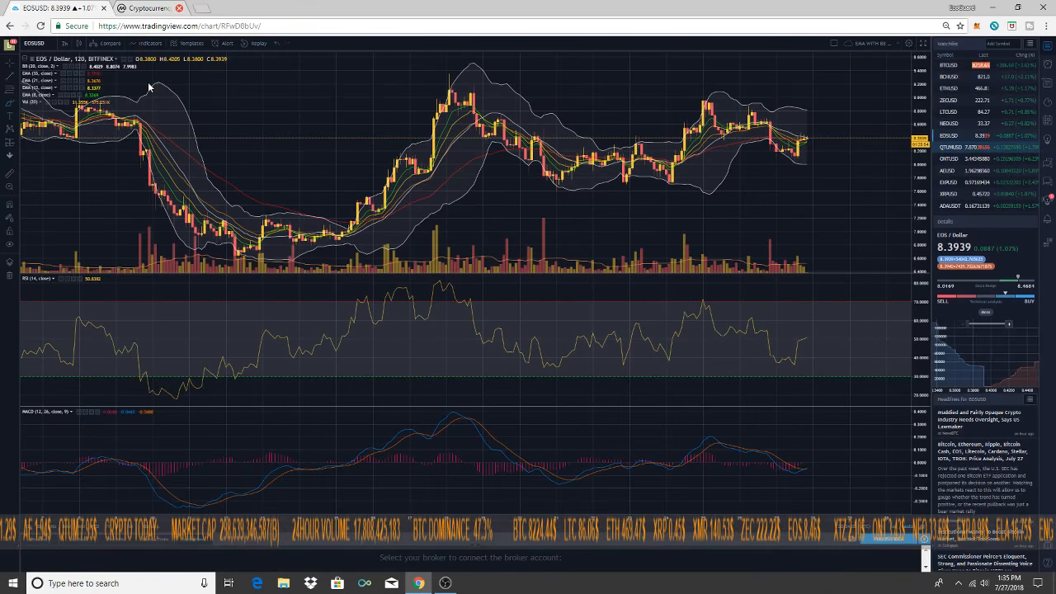
pyautogui.moveTo(145, 82)
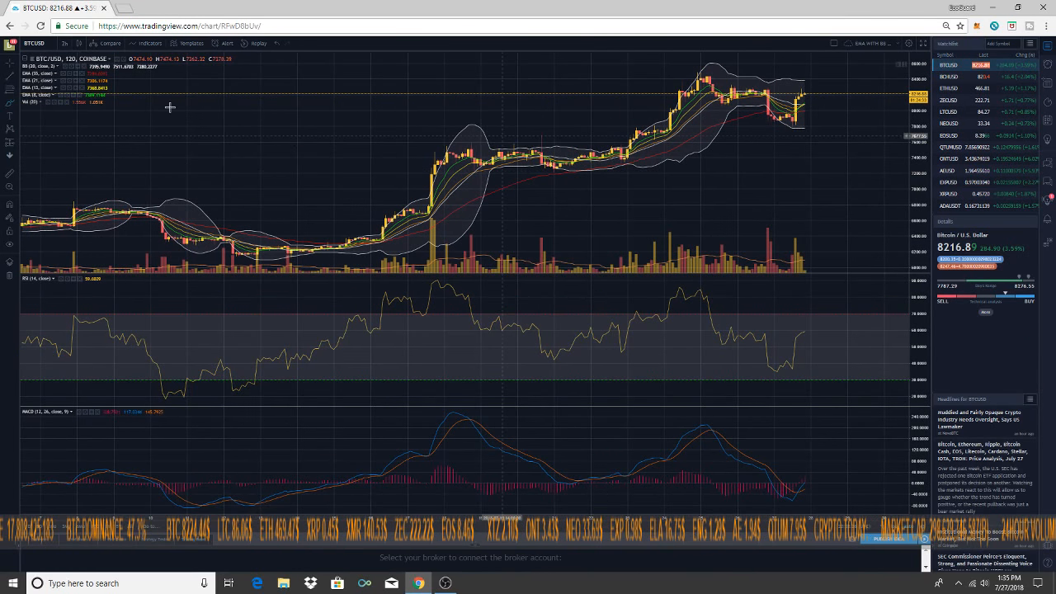
pyautogui.click(64, 43)
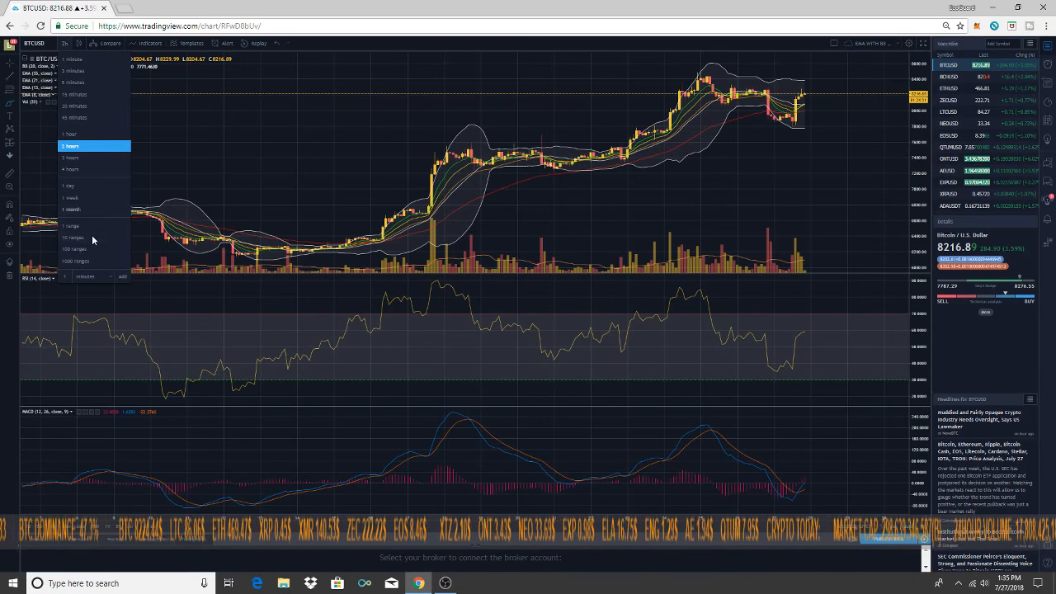
pyautogui.moveTo(778, 163)
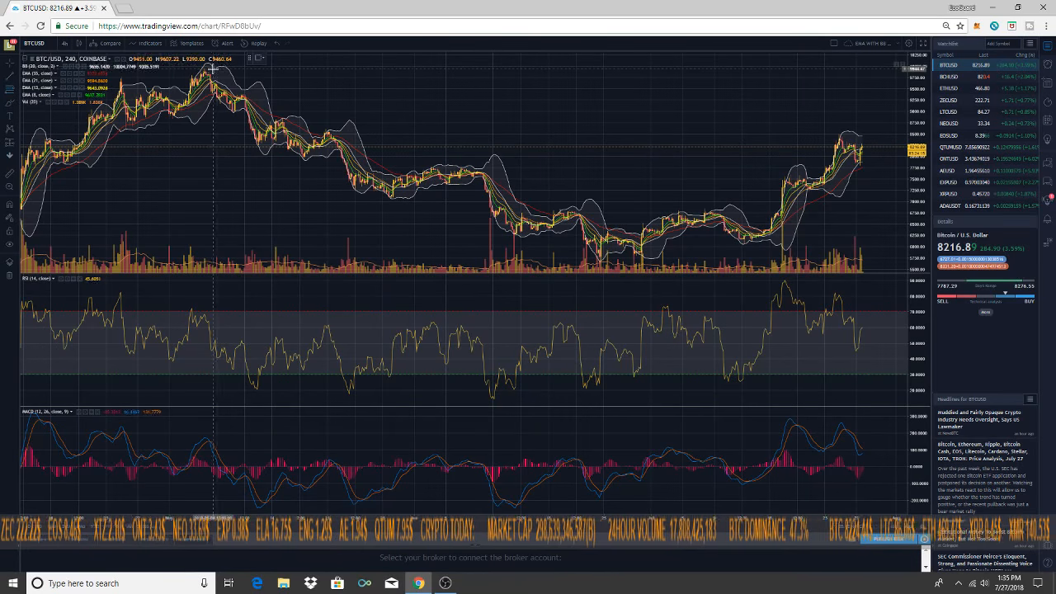
pyautogui.moveTo(206, 69)
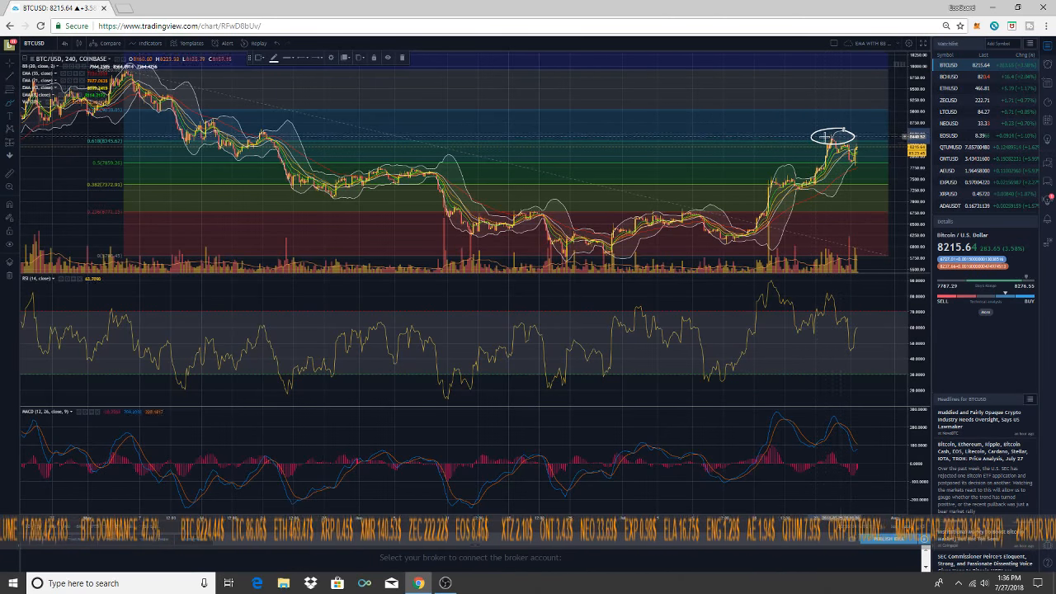
pyautogui.moveTo(841, 161)
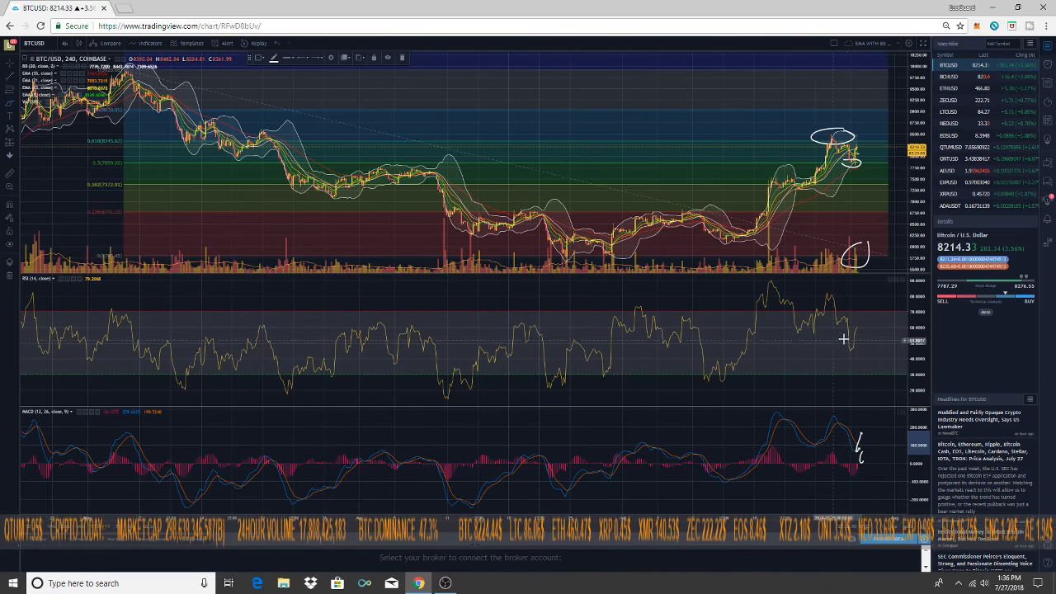
pyautogui.moveTo(798, 320)
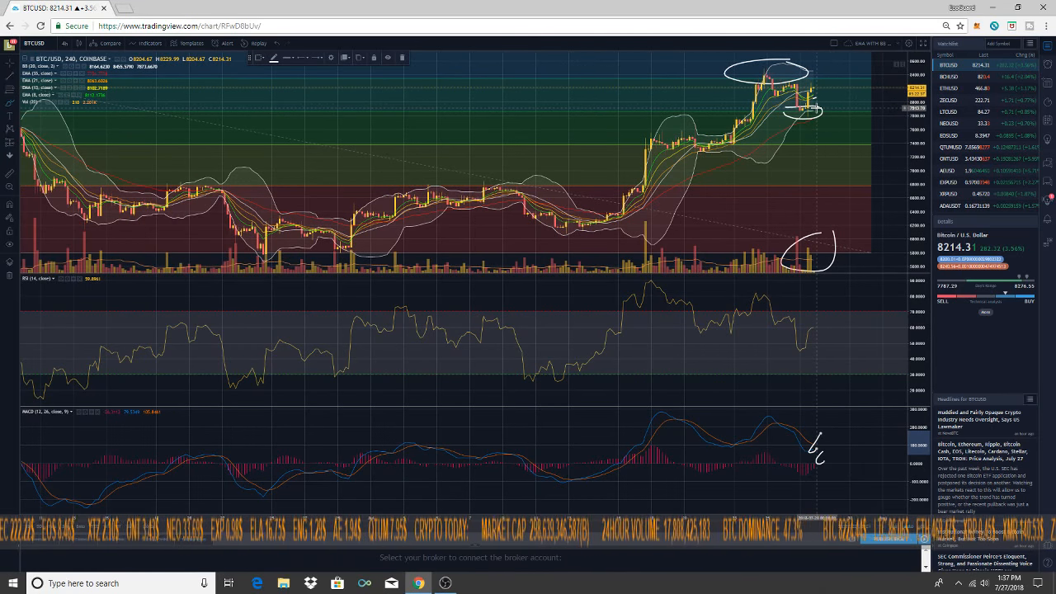
pyautogui.moveTo(848, 86)
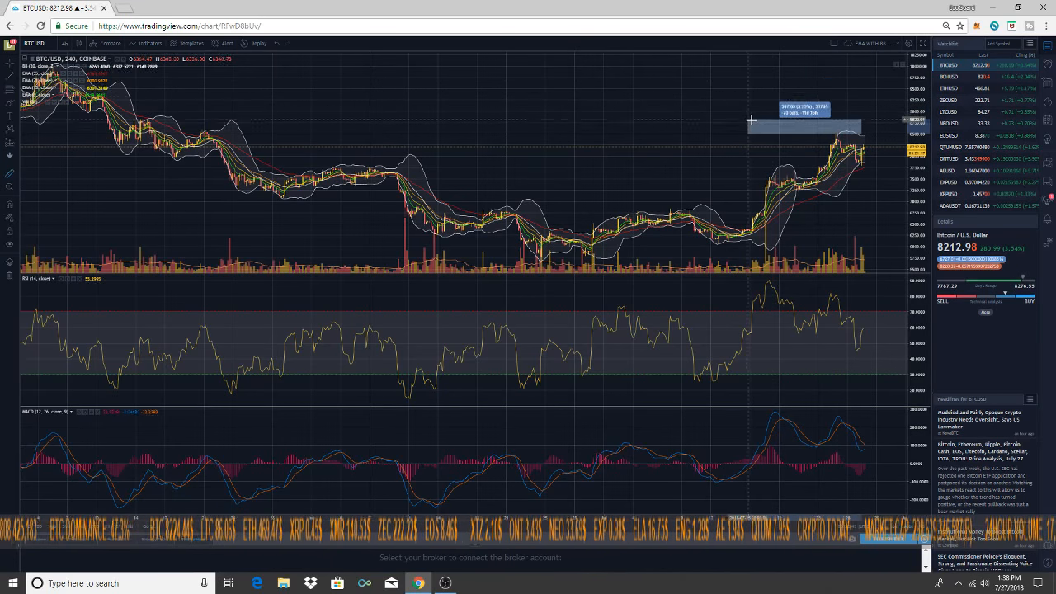
pyautogui.moveTo(798, 141)
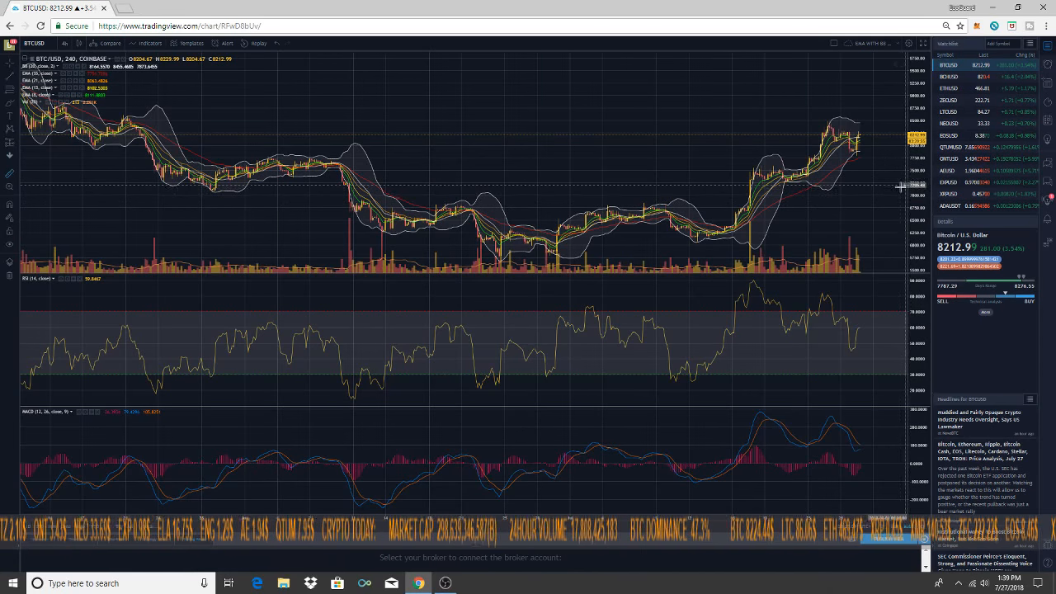
pyautogui.moveTo(877, 247)
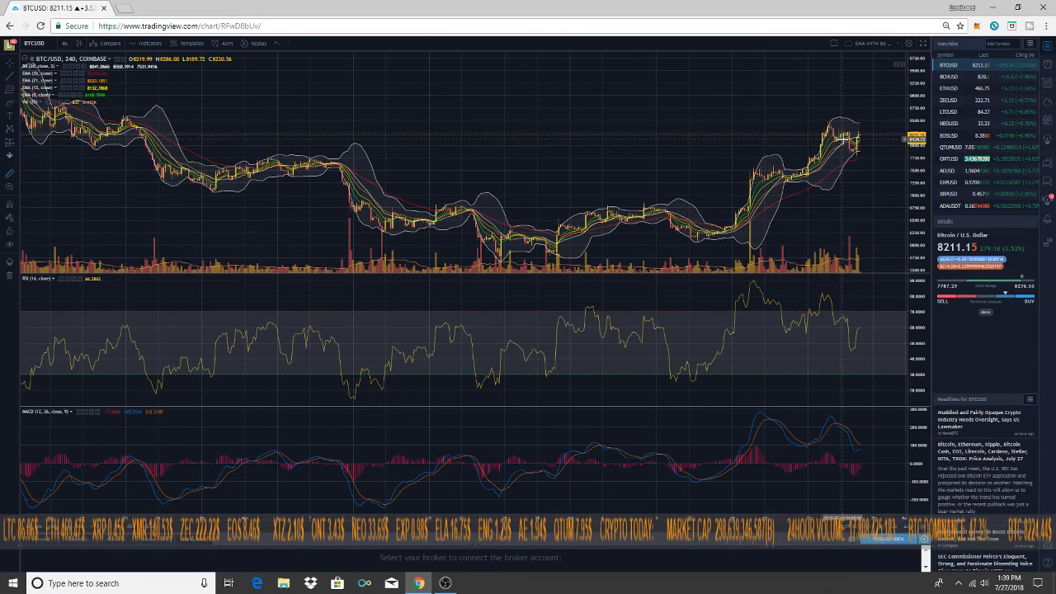
pyautogui.moveTo(814, 327)
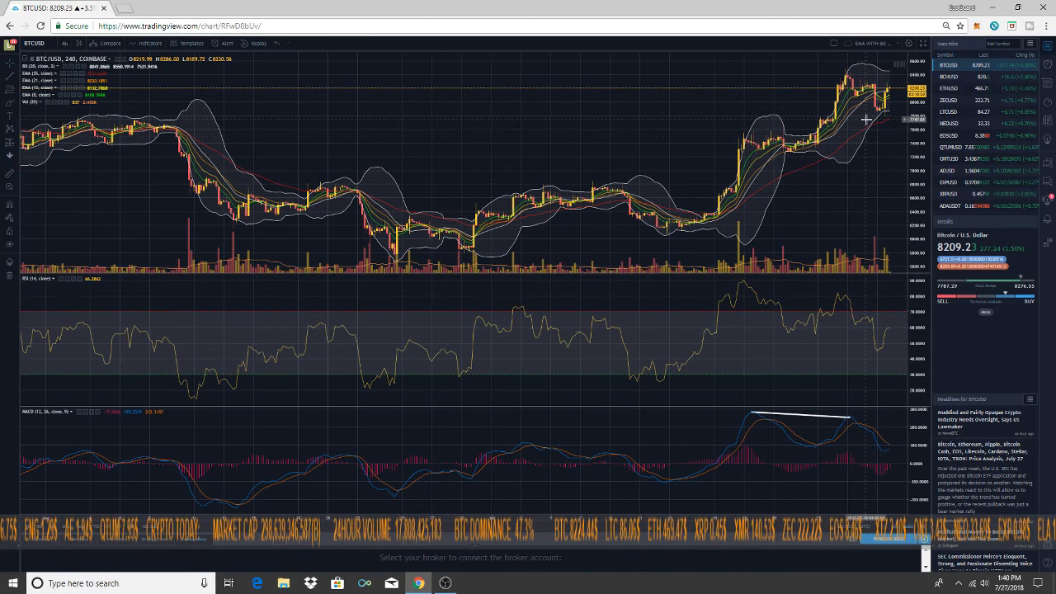
pyautogui.moveTo(890, 112)
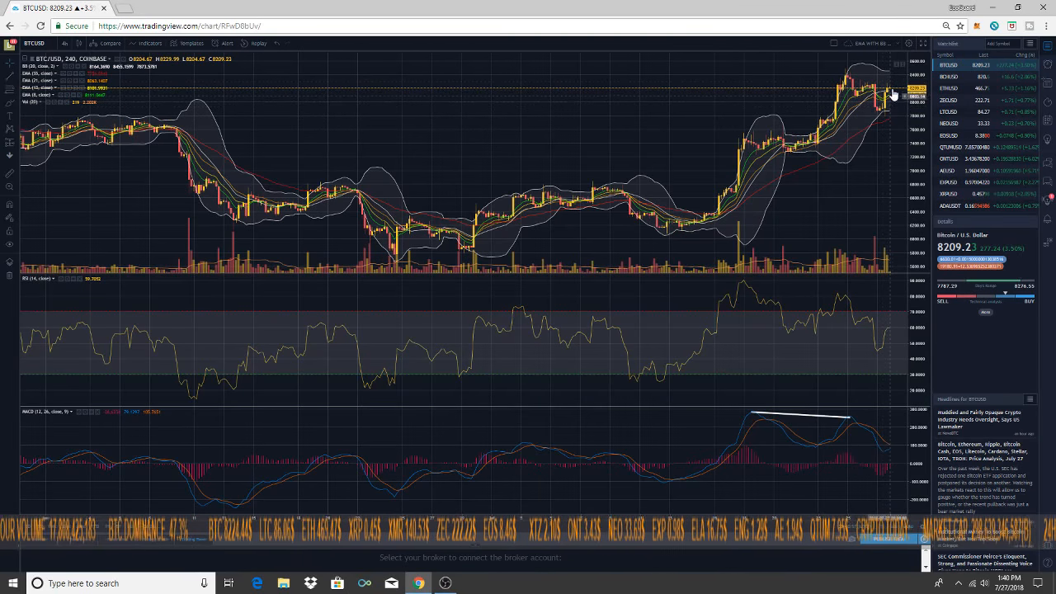
pyautogui.moveTo(850, 79)
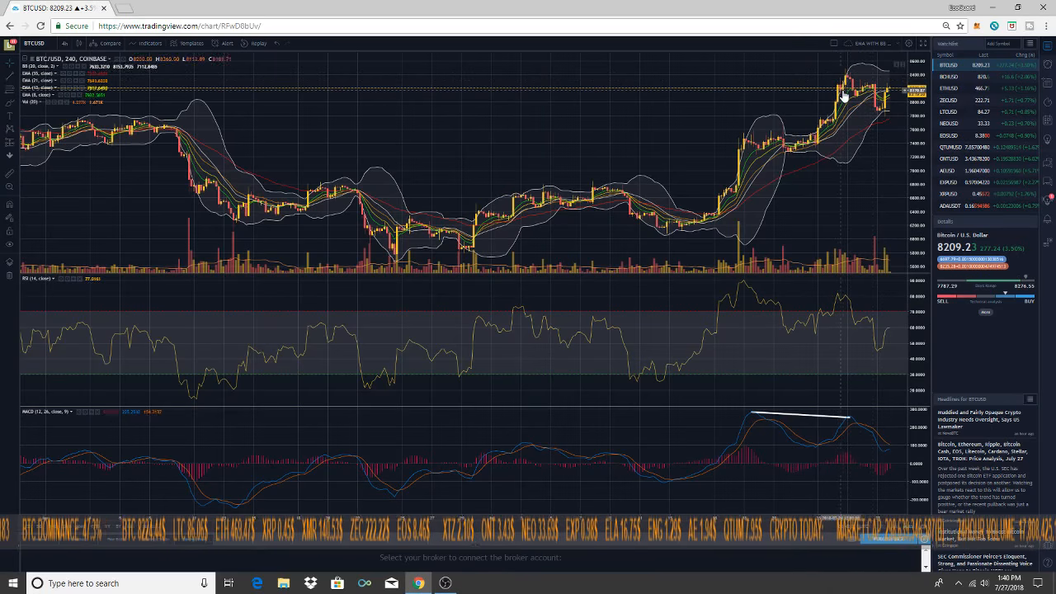
pyautogui.moveTo(891, 117)
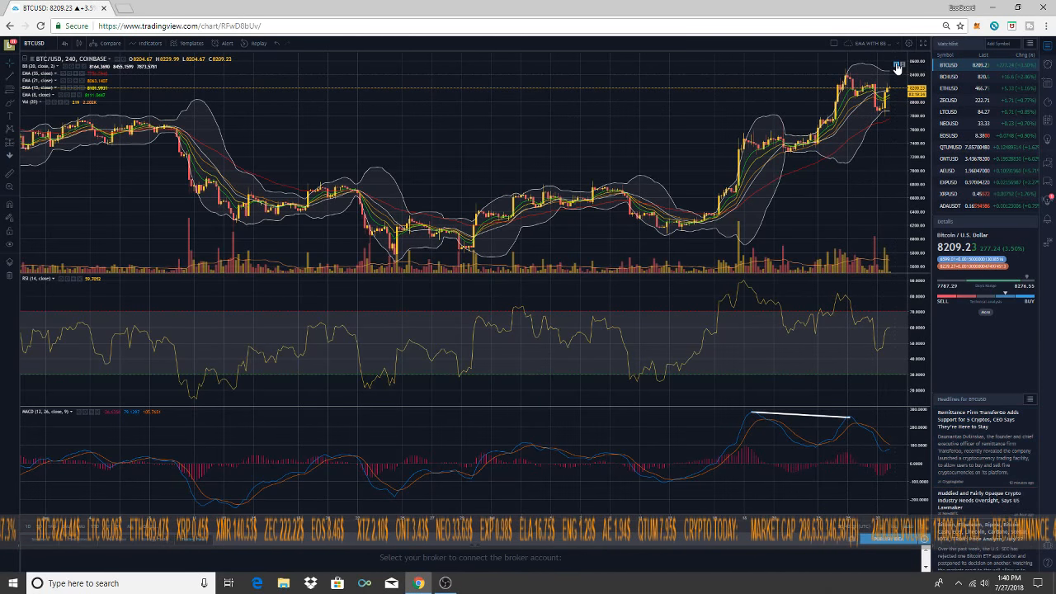
pyautogui.moveTo(749, 218)
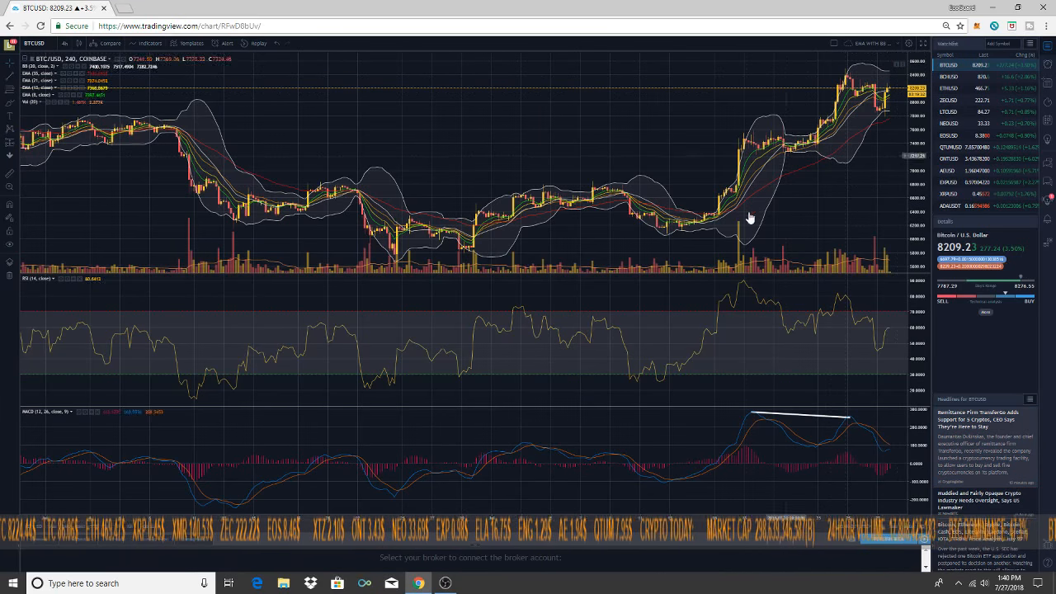
# - Reopen the time interval list on the BTC/USD chart
pyautogui.click(64, 43)
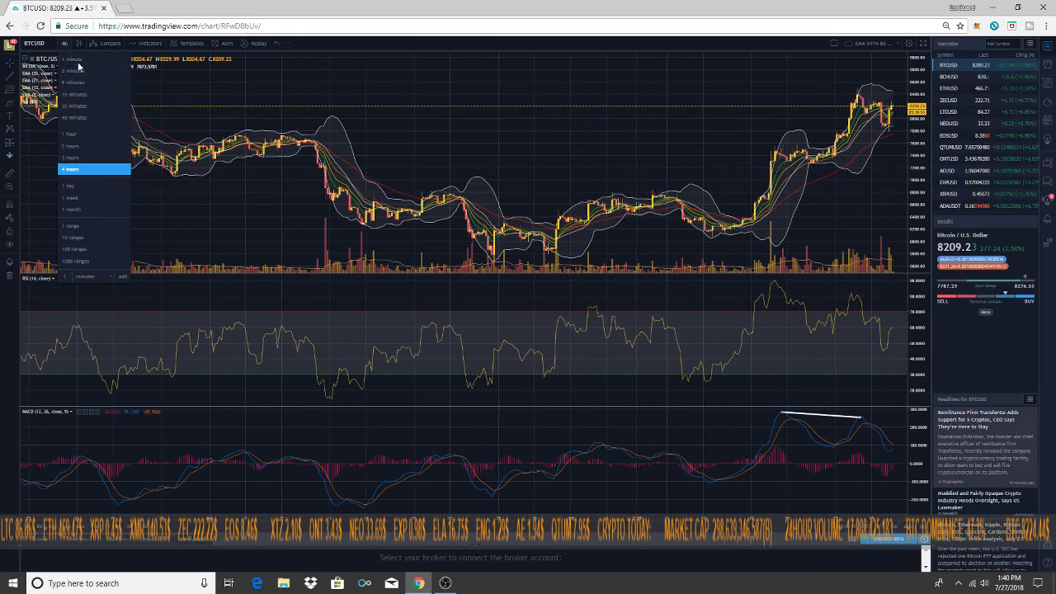
# - Switch the BTC/USD chart from 4-hour to 1-day candles
pyautogui.click(69, 185)
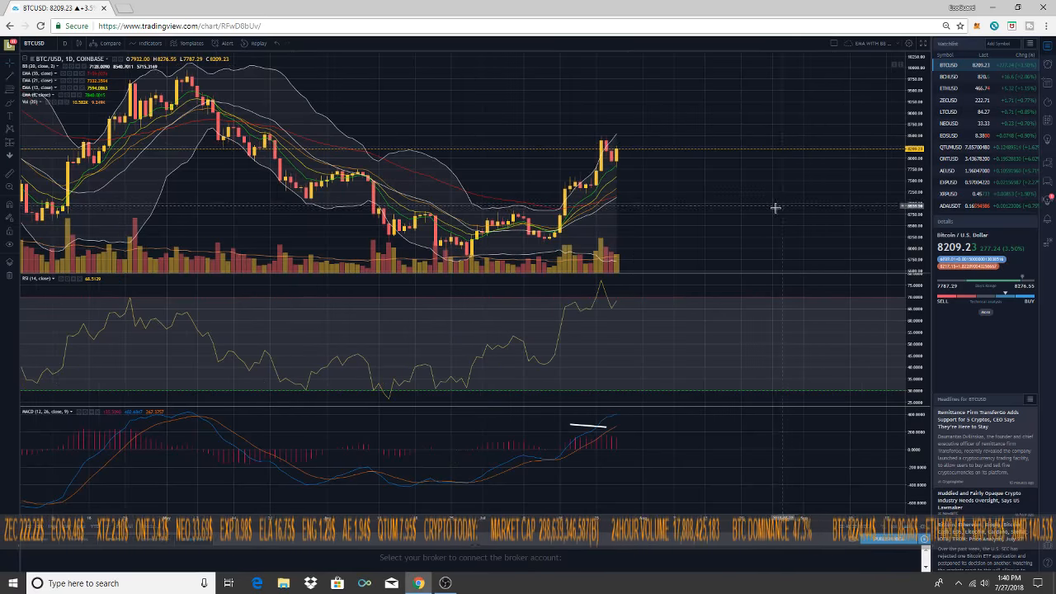
pyautogui.moveTo(518, 135)
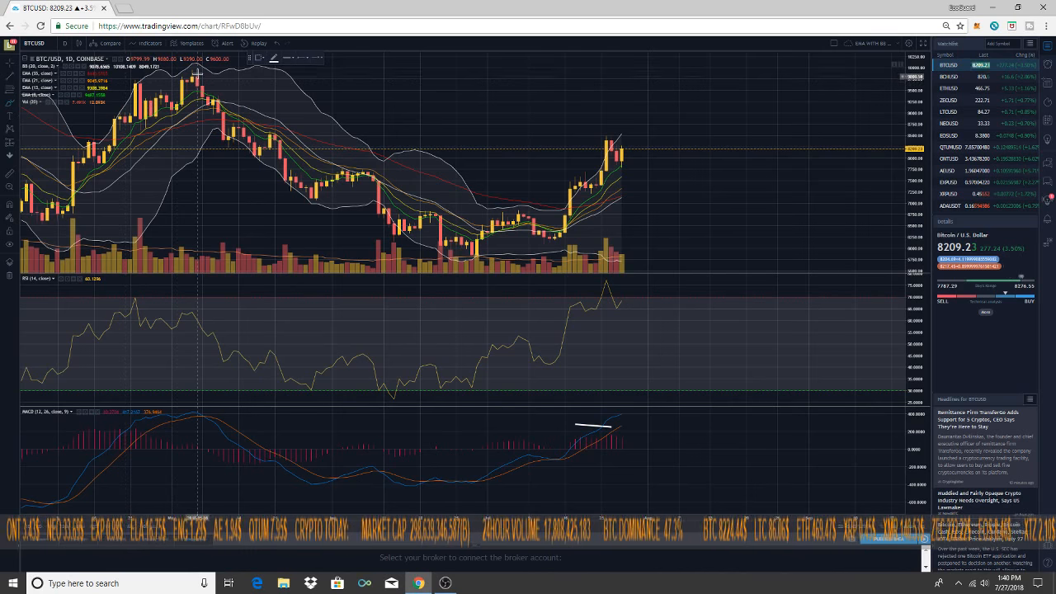
pyautogui.moveTo(225, 86)
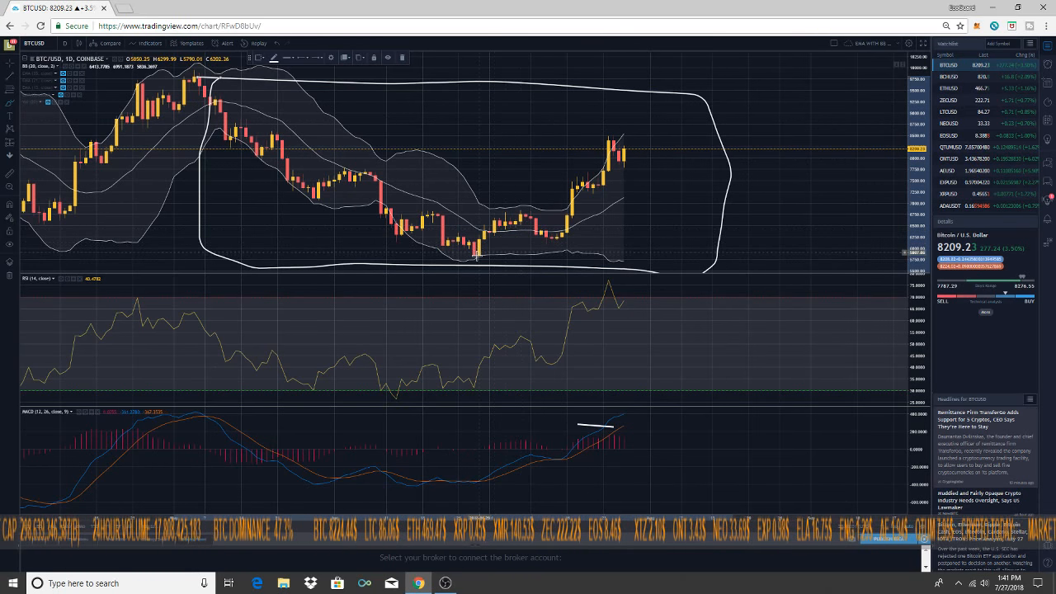
pyautogui.moveTo(472, 208)
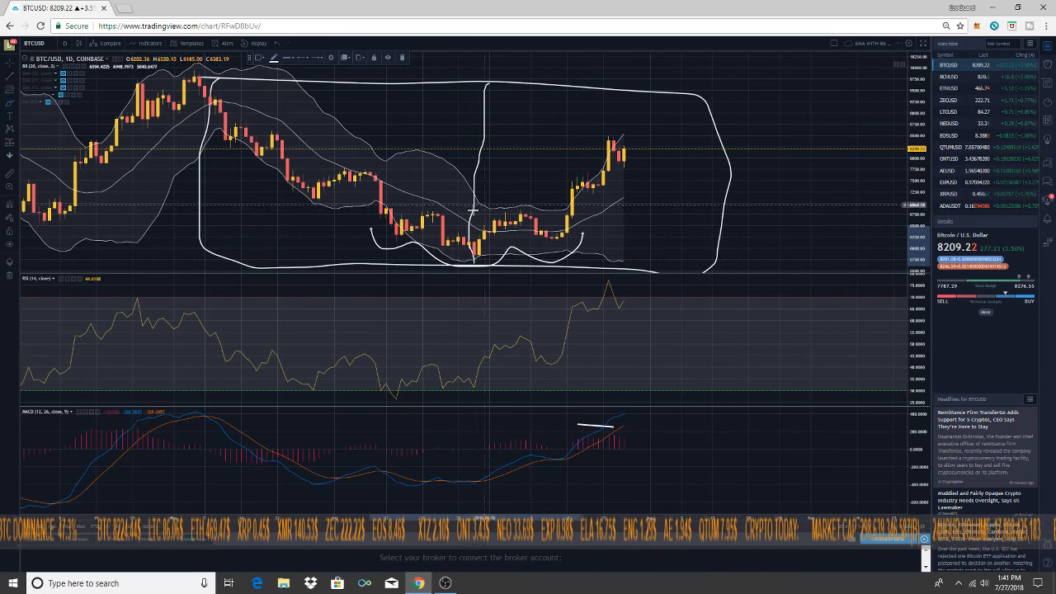
pyautogui.moveTo(630, 194)
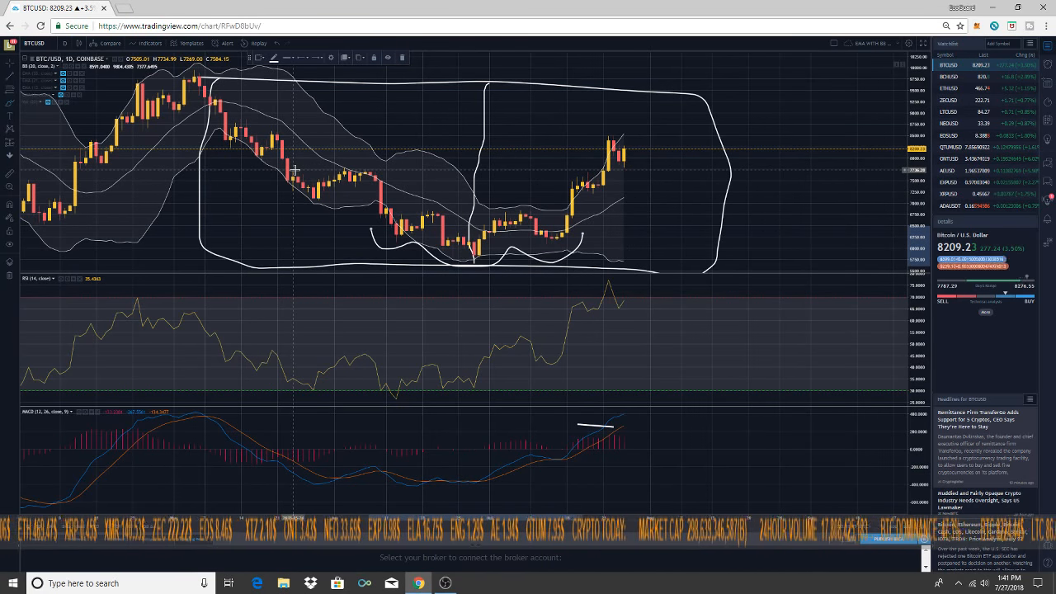
pyautogui.moveTo(617, 195)
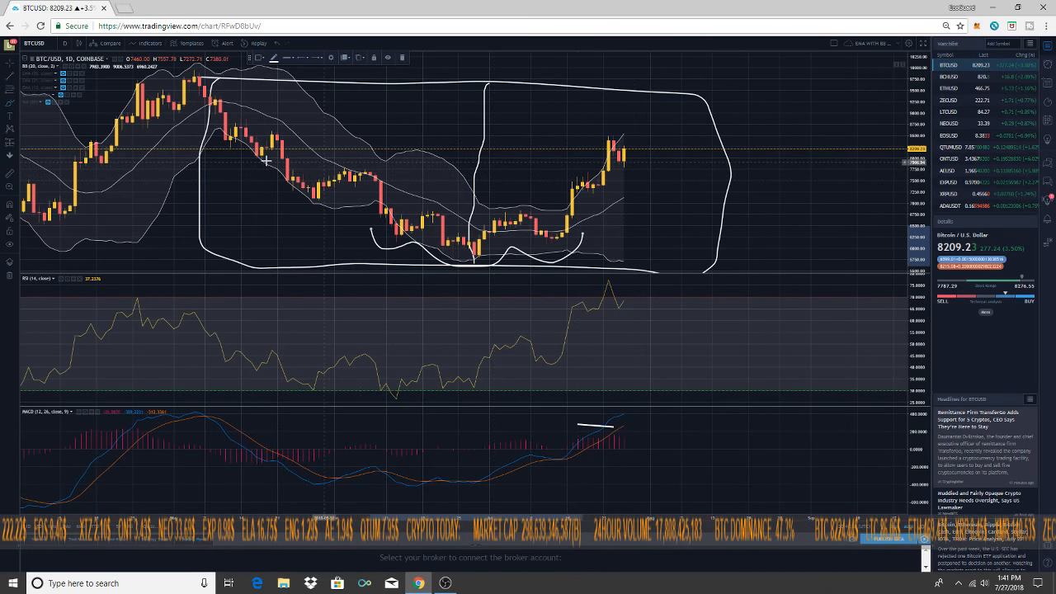
pyautogui.moveTo(627, 162)
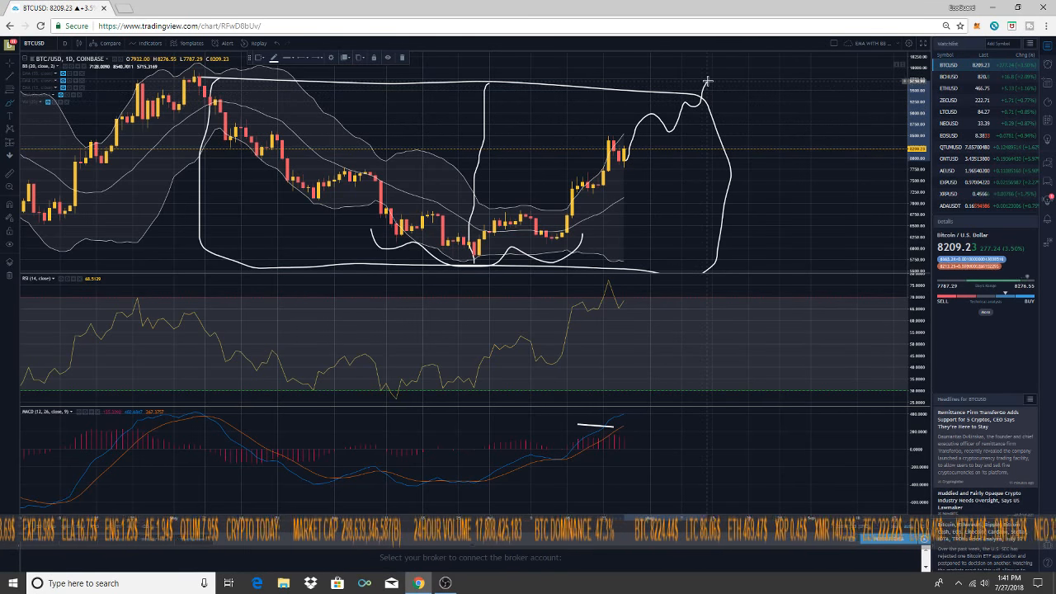
# - Finish the freehand upward price path from the last candle to the box top
pyautogui.click(8, 66)
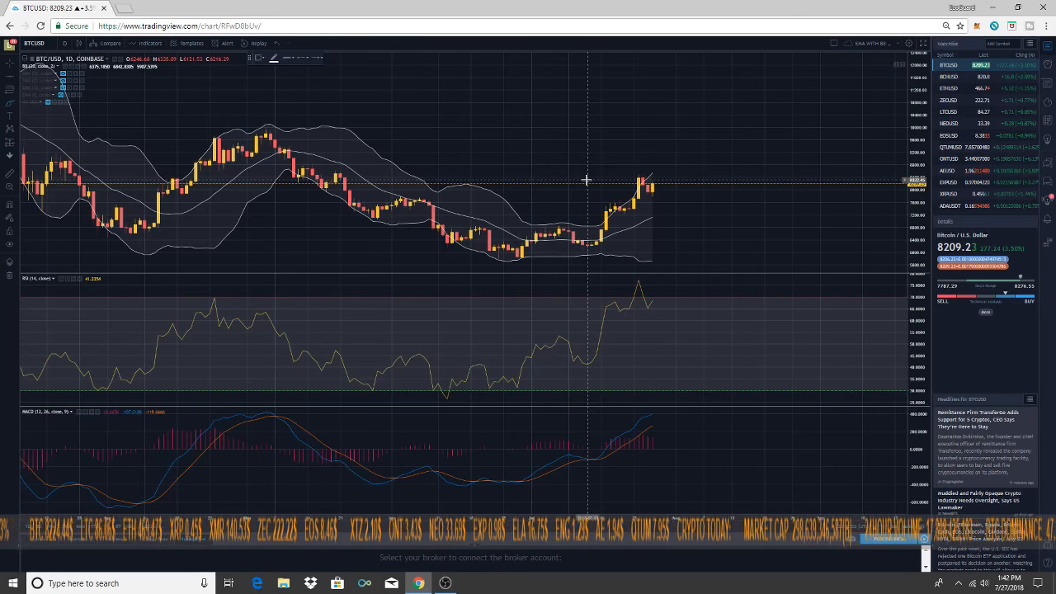
pyautogui.moveTo(602, 180)
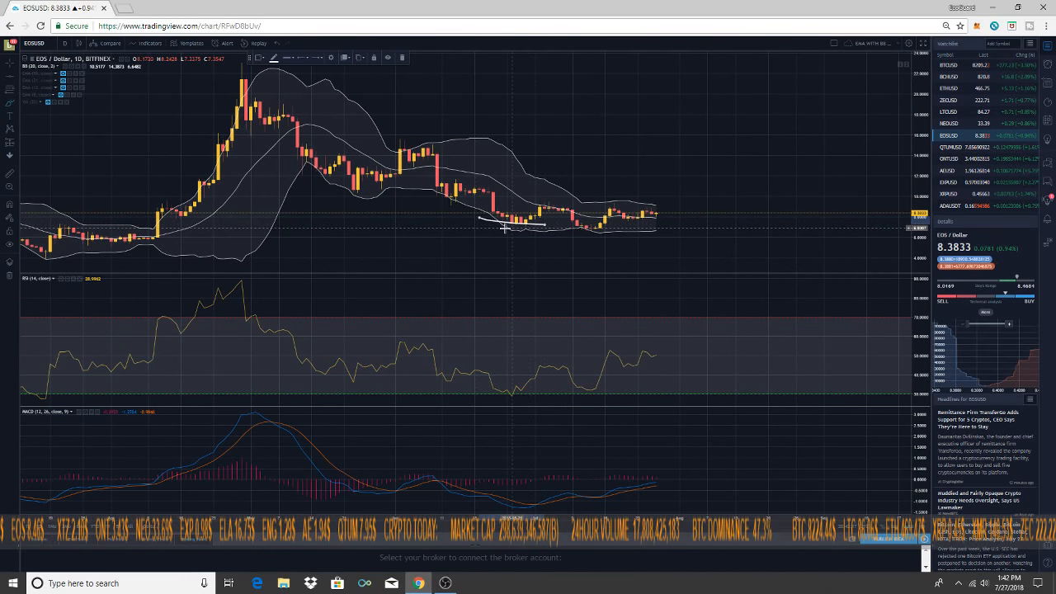
# - Sketch a rounded inverse head-and-shoulders base under the recent EOS/USD lows
pyautogui.moveTo(478, 217); pyautogui.dragTo(651, 231)
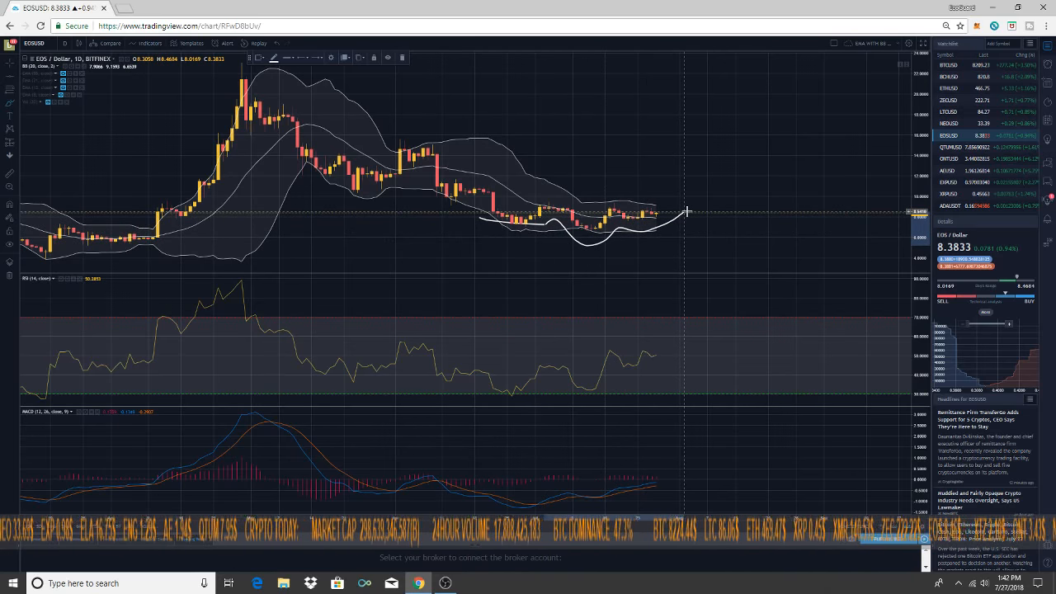
pyautogui.moveTo(691, 231)
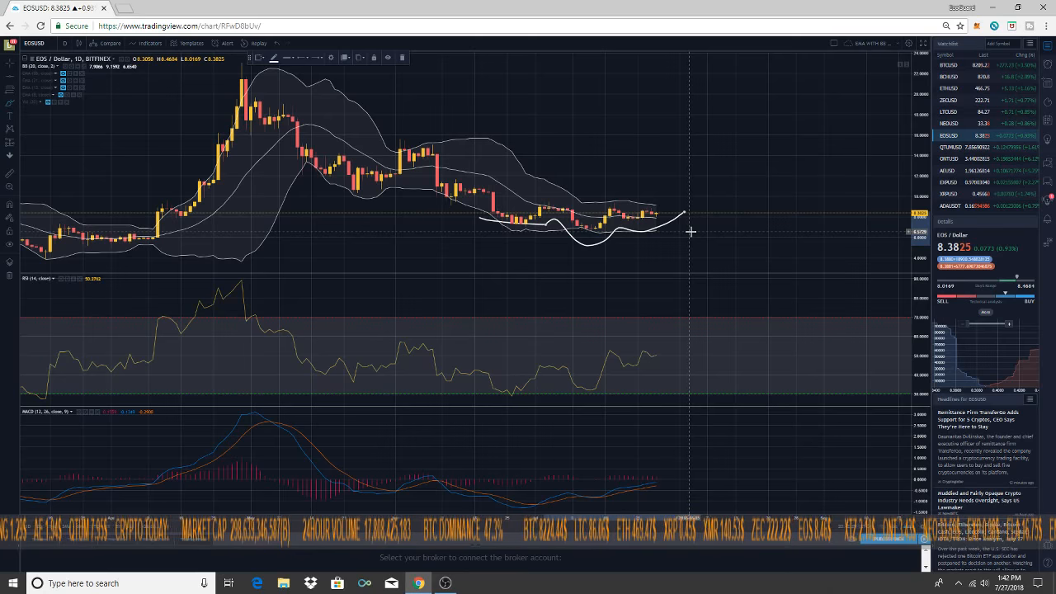
pyautogui.moveTo(666, 236)
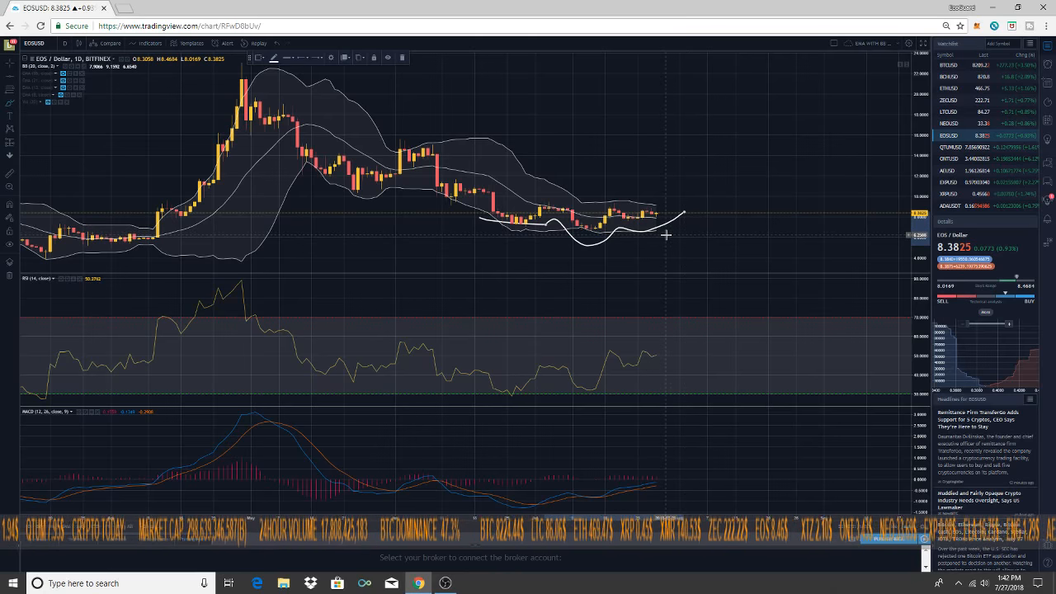